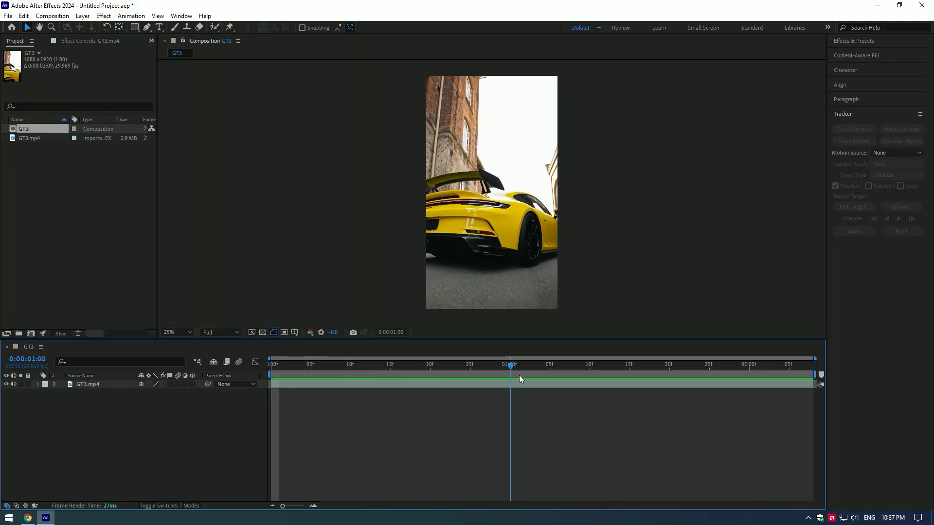
- Duplicate the GT3.mp4 video layer and name the top copy 'Car only'
click(390, 364)
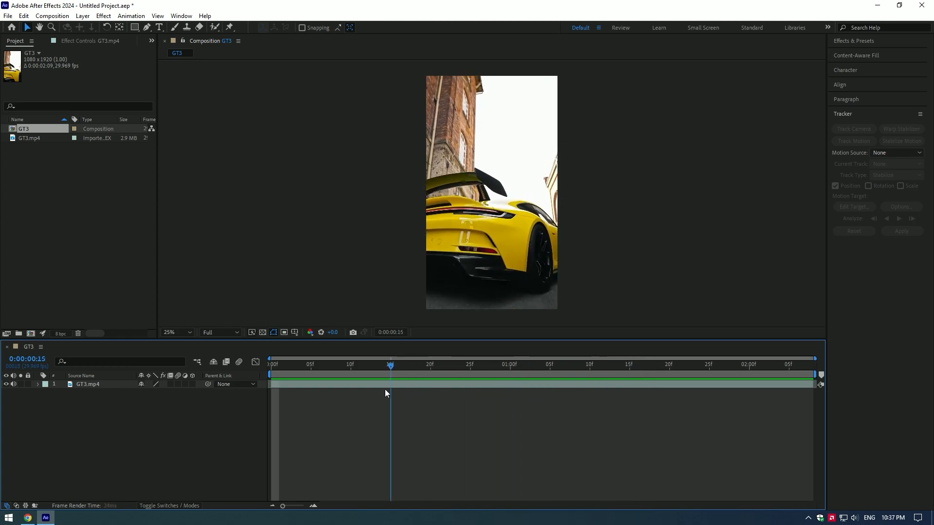
key(ctrl+d)
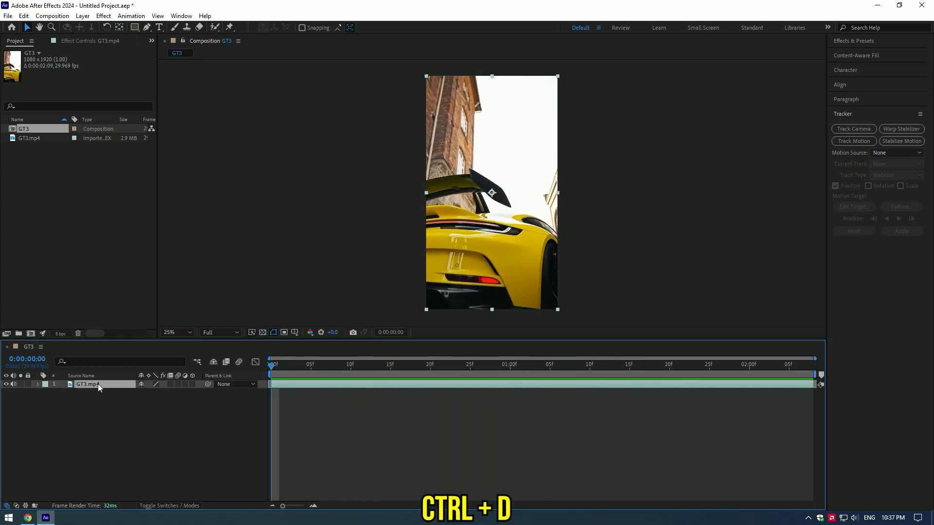
key(ctrl+d)
text(Car only)
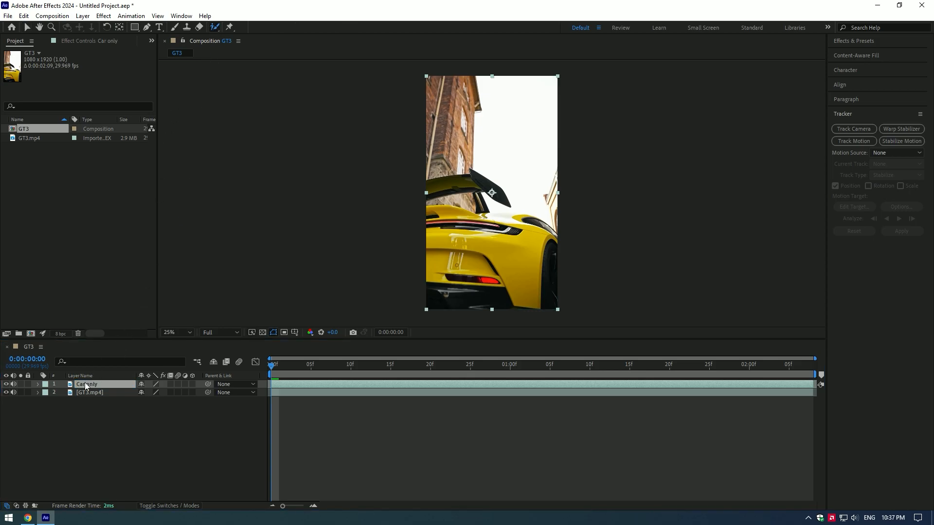
- Roto Brush the car's body, lower half, rear and side on Car only, then freeze
double_click(86, 384)
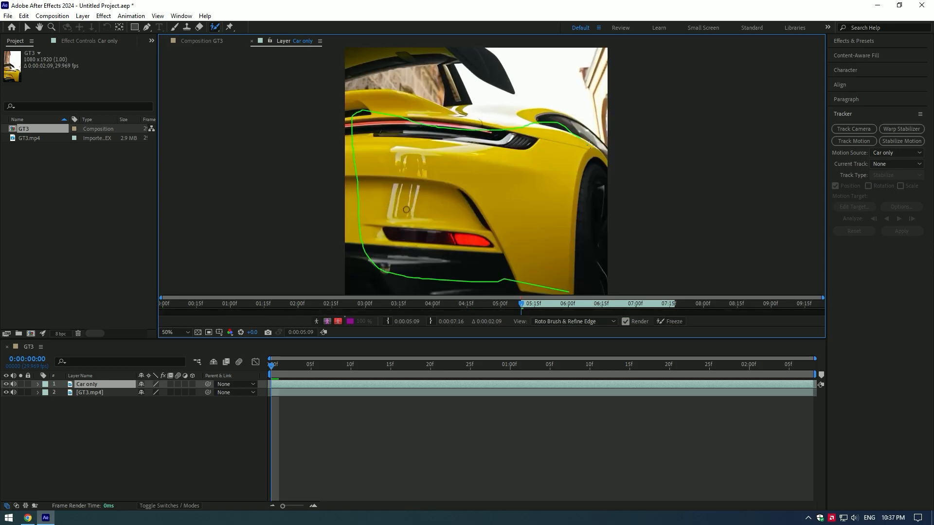
click(79, 40)
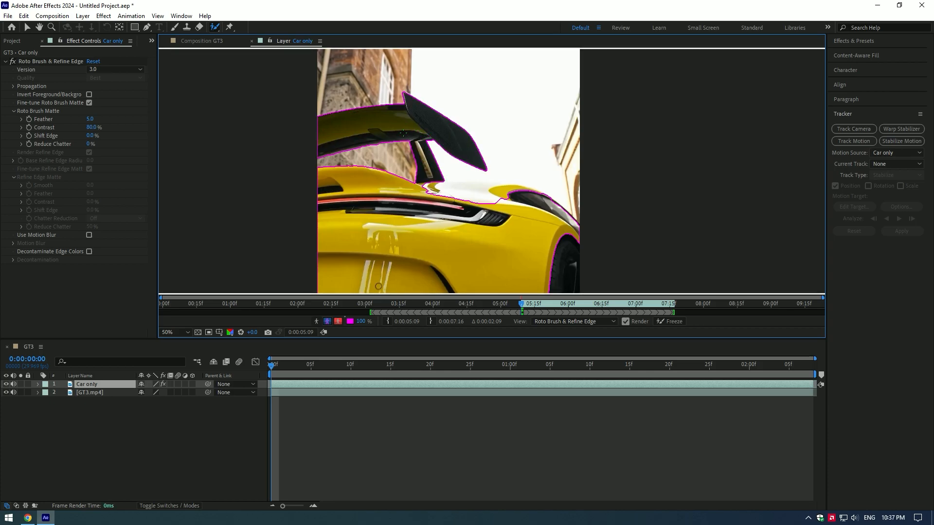
click(169, 332)
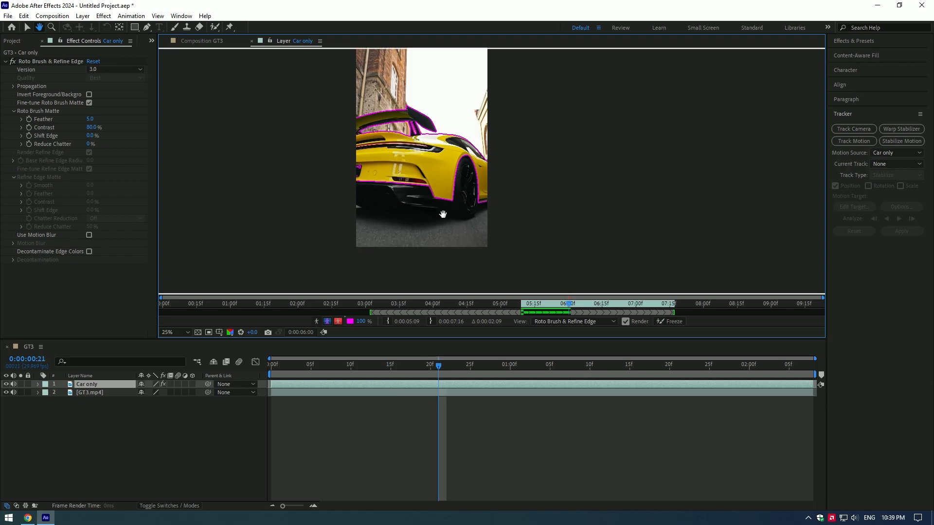
click(414, 365)
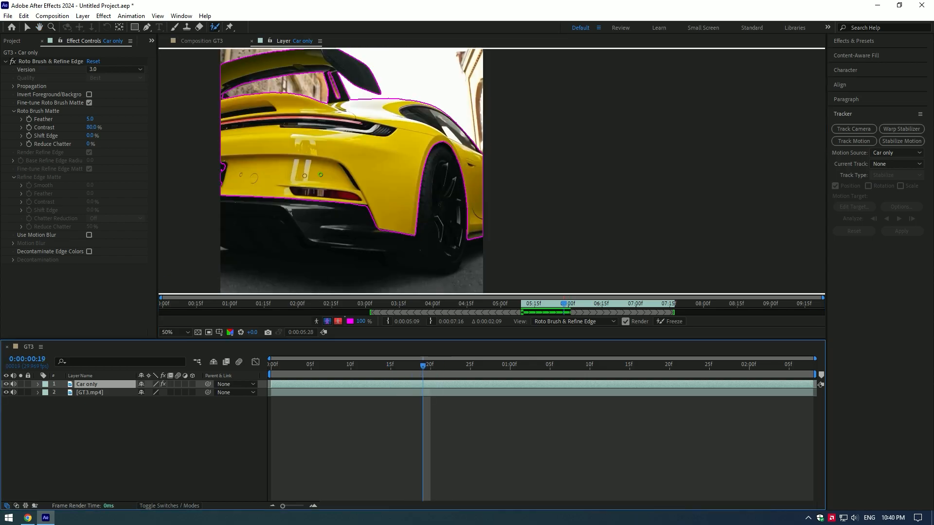
click(174, 332)
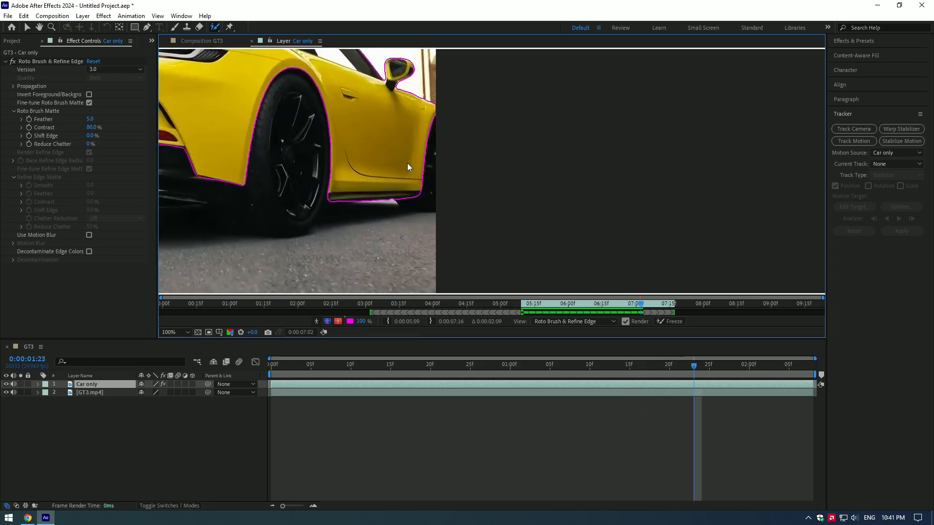
click(673, 322)
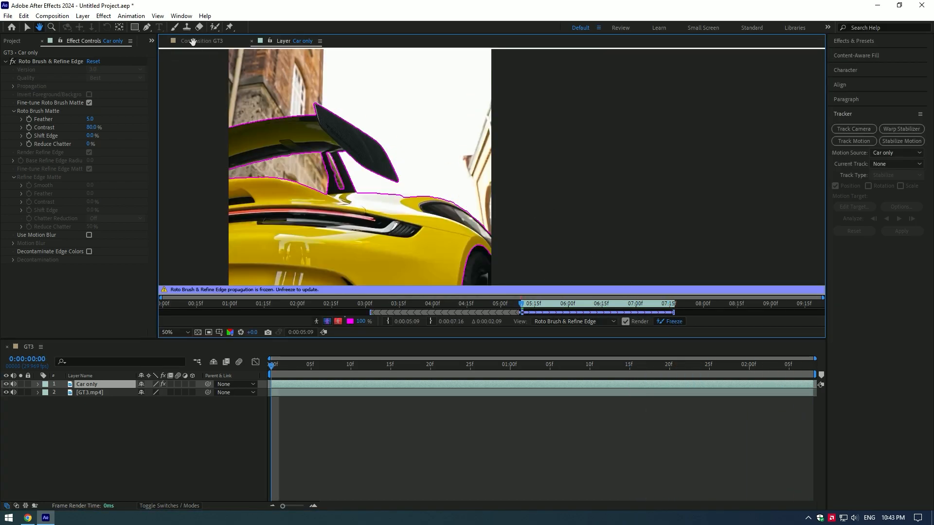
- Apply Lumetri Color to Car only and shift yellow to lime green in Hue vs Hue
text(lume)
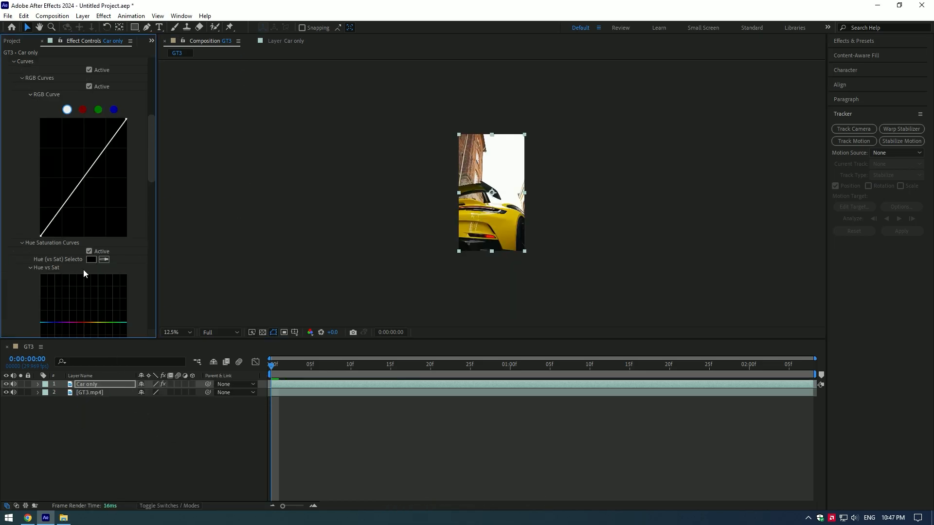
scroll(down, 3)
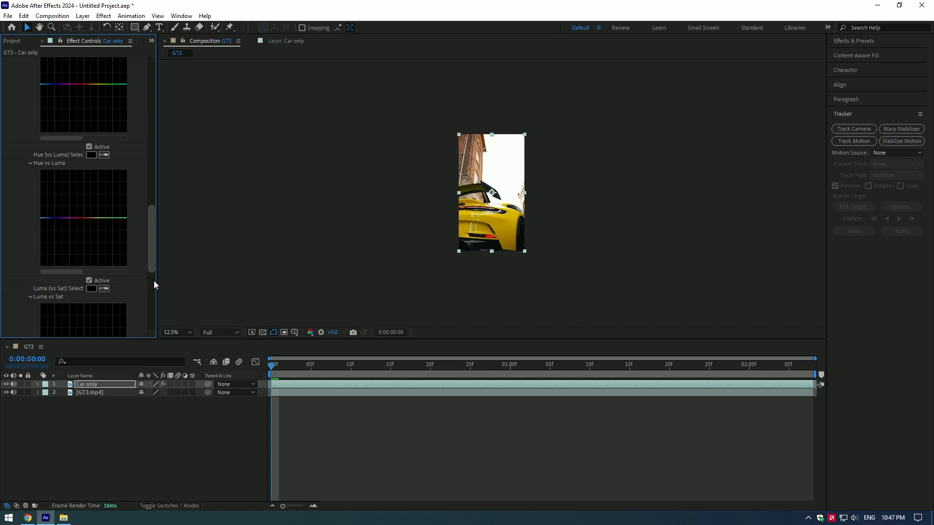
scroll(down, 3)
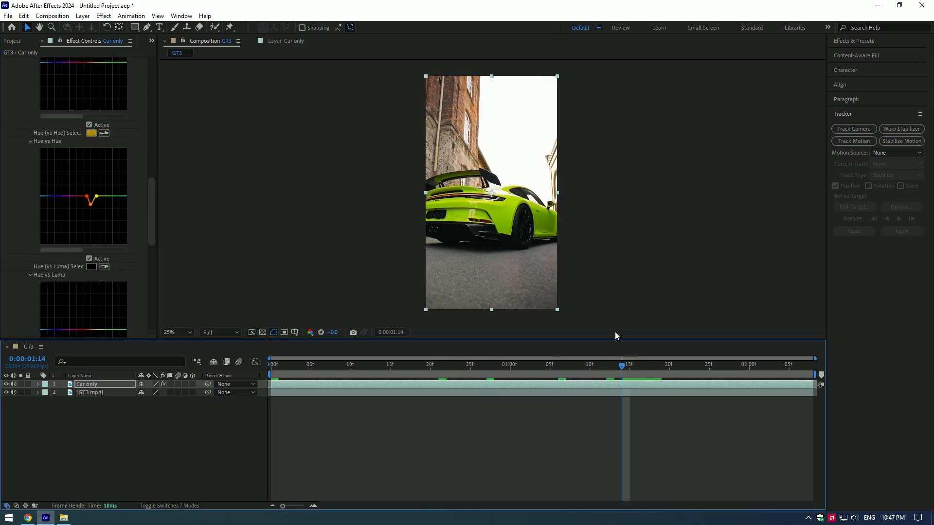
click(175, 332)
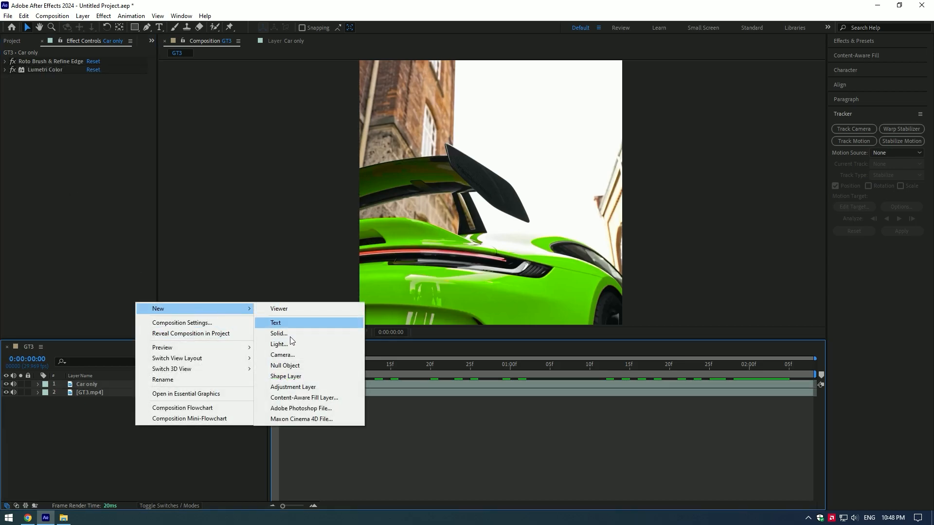
- Create a black 'Saber' solid with the Saber effect, core type set to Layer Masks
click(278, 334)
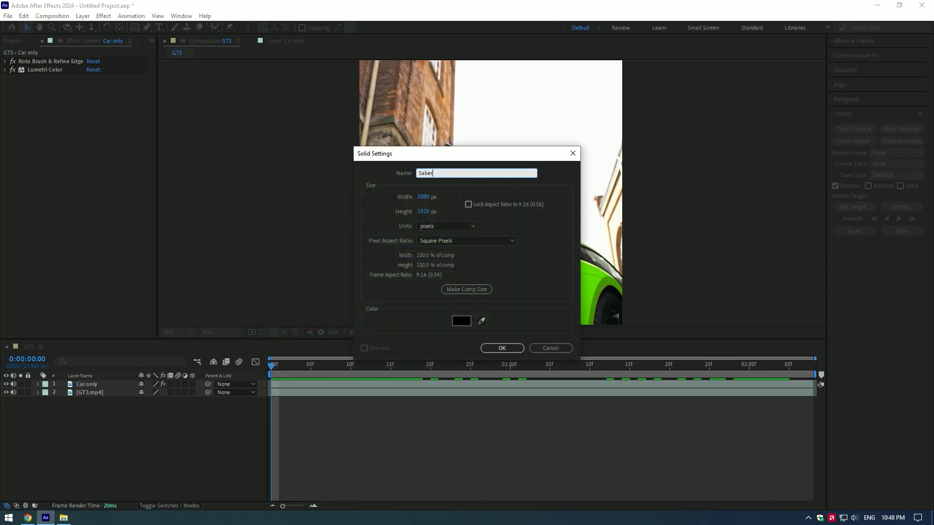
click(501, 348)
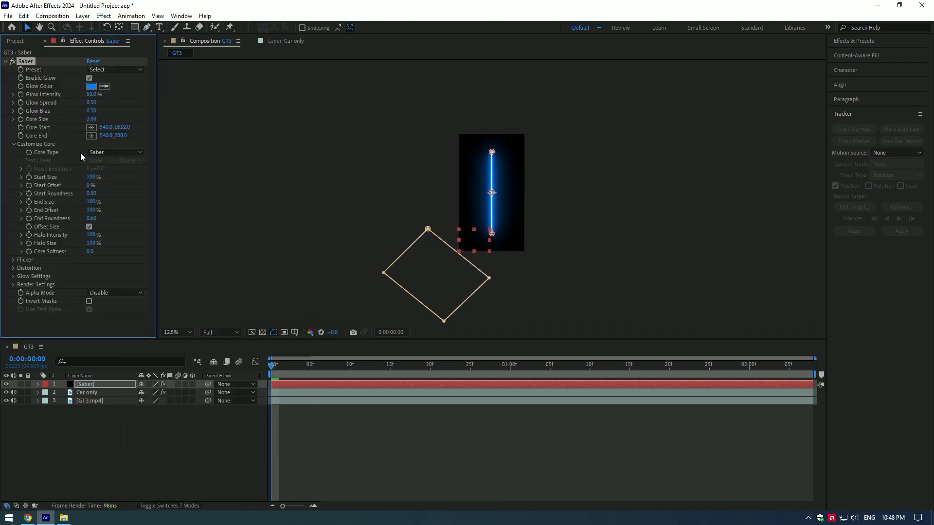
click(114, 151)
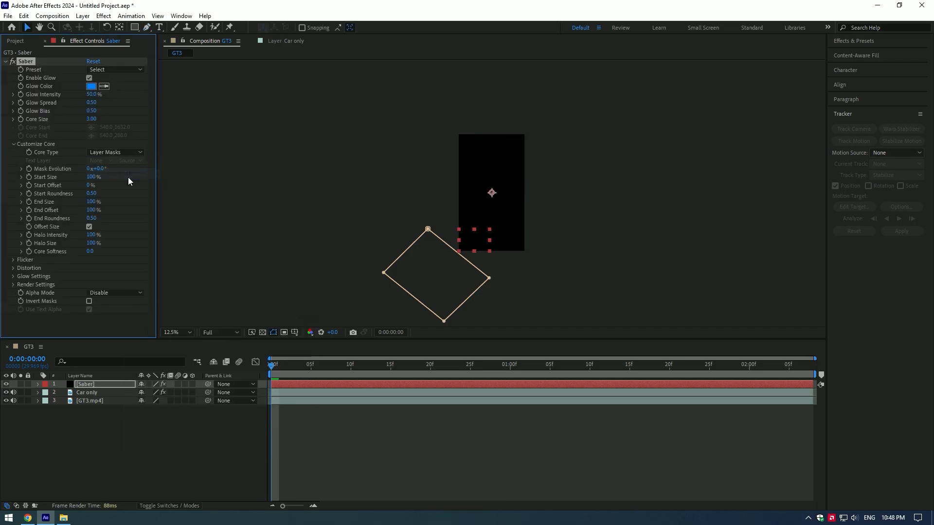
- Set the Saber layer to an additive blend mode over the car
click(168, 506)
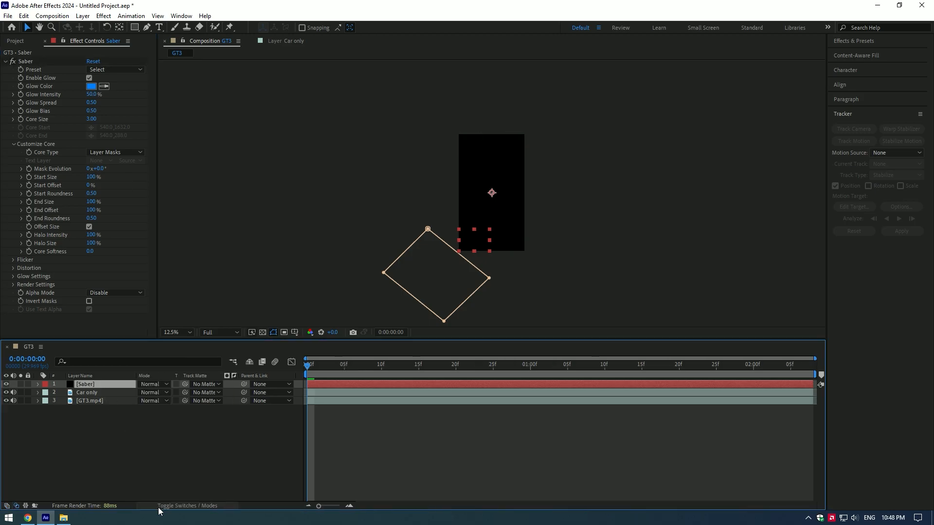
click(153, 384)
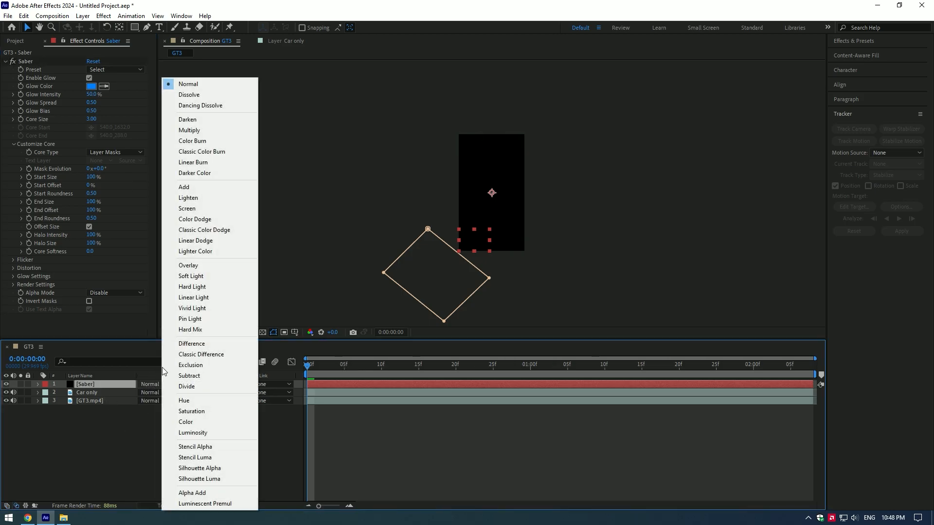
click(183, 186)
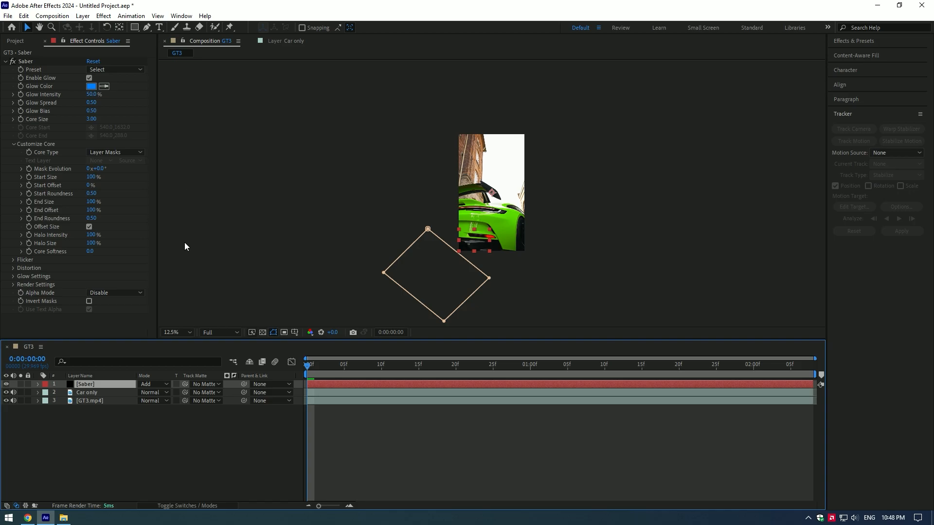
- Keyframe the Saber mask path to sweep by 1:00, check midway, then duplicate Saber
click(38, 384)
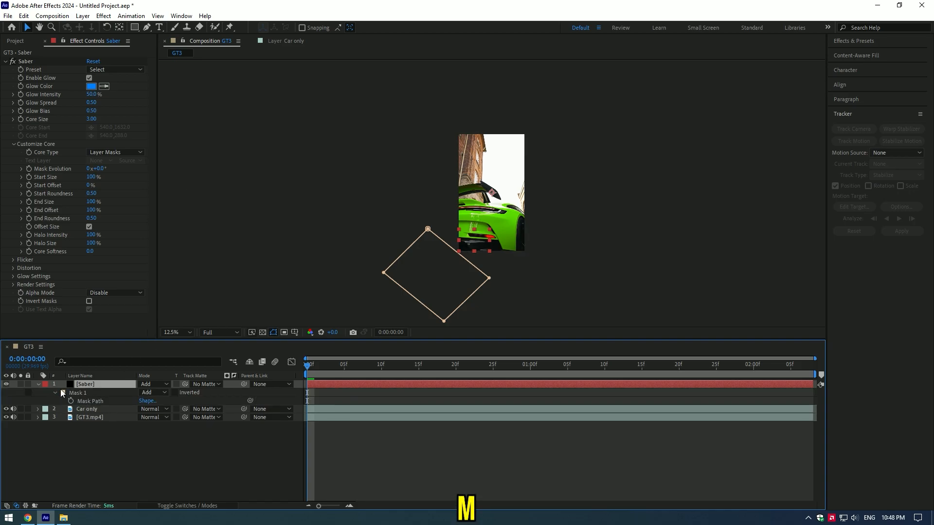
click(99, 401)
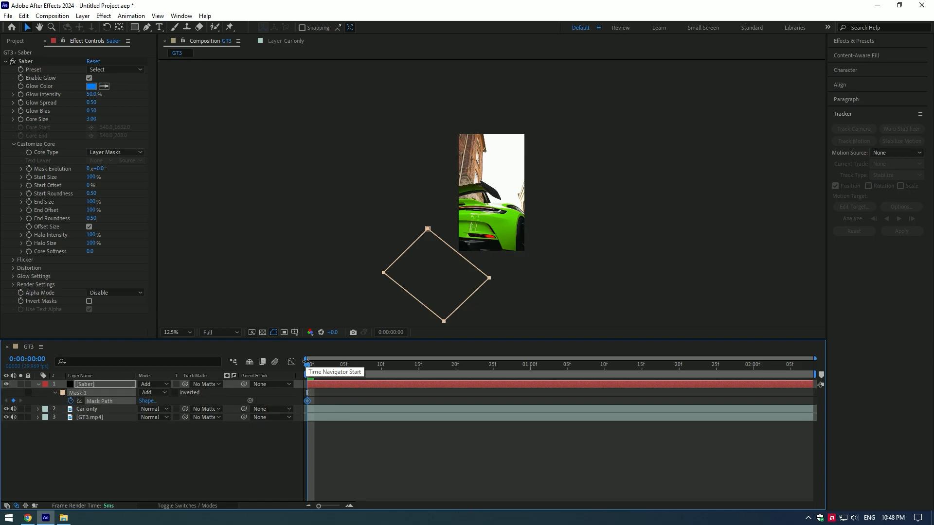
click(530, 363)
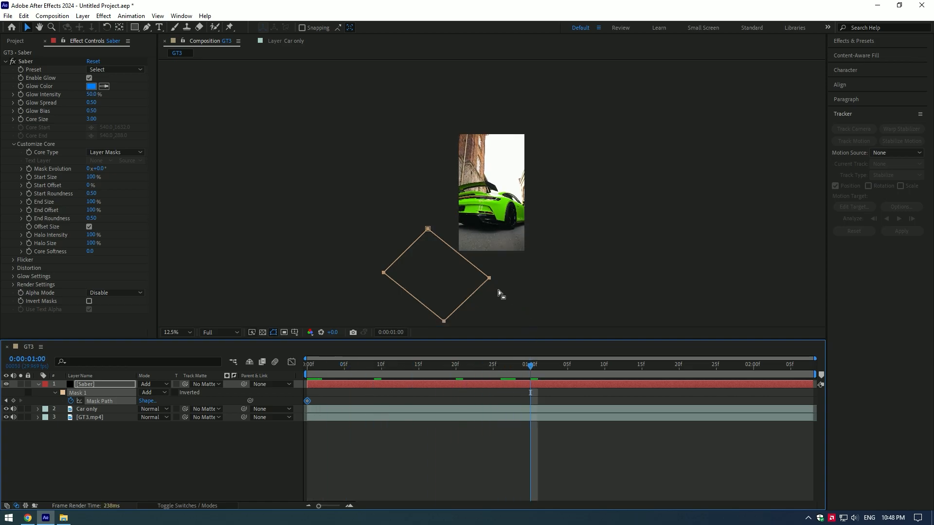
mouse_move(427, 231)
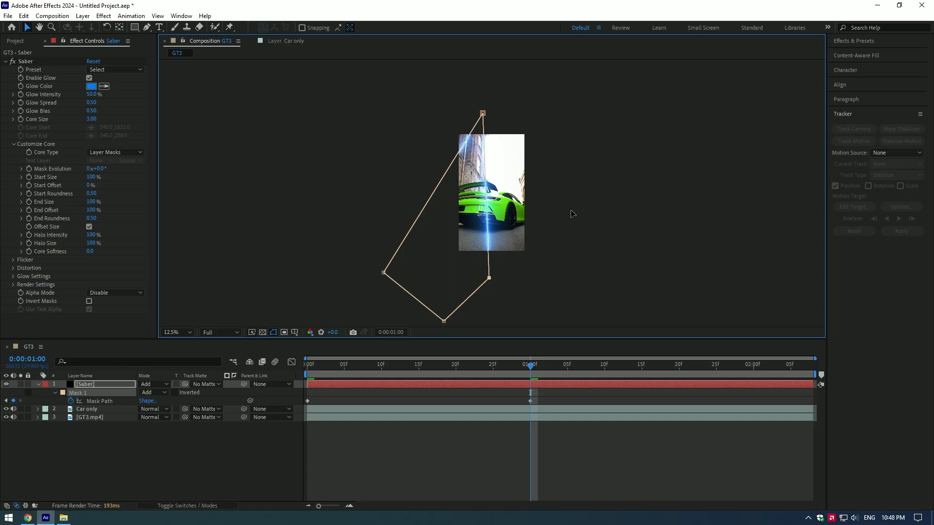
click(419, 364)
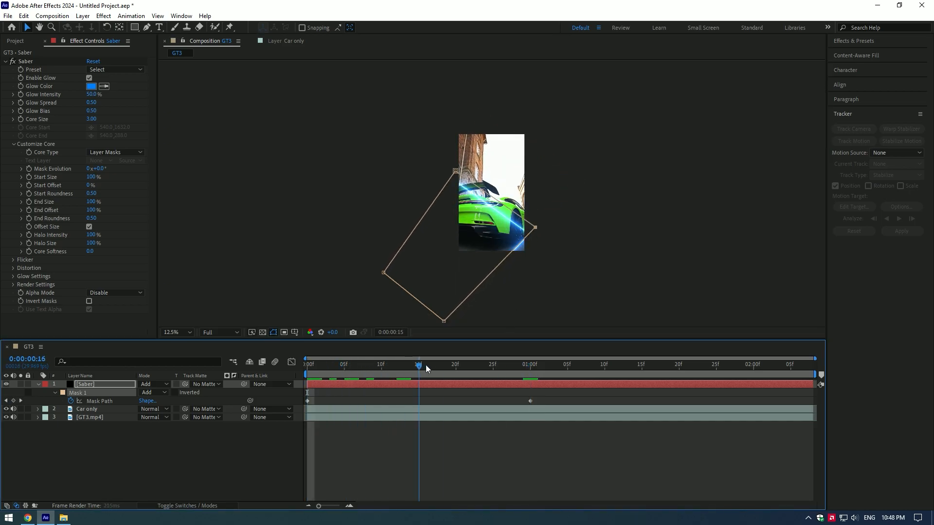
click(426, 364)
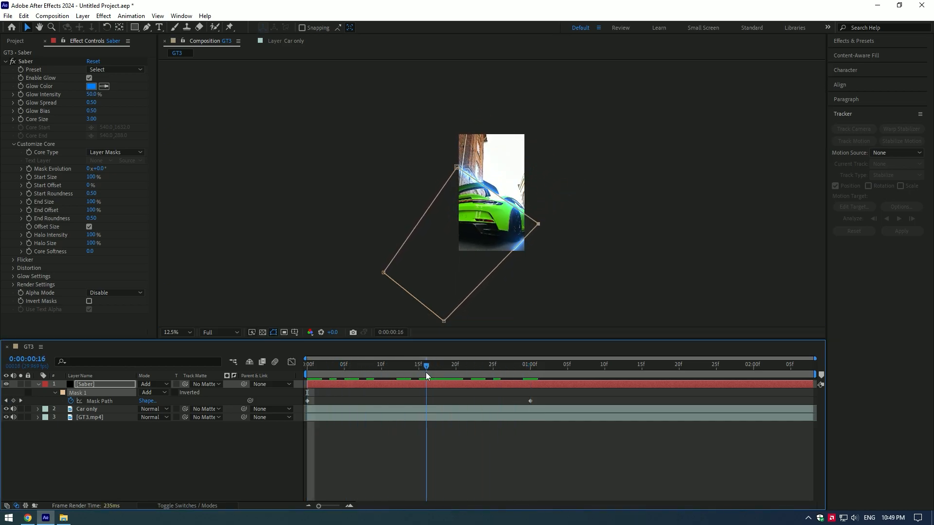
key(Ctrl+D)
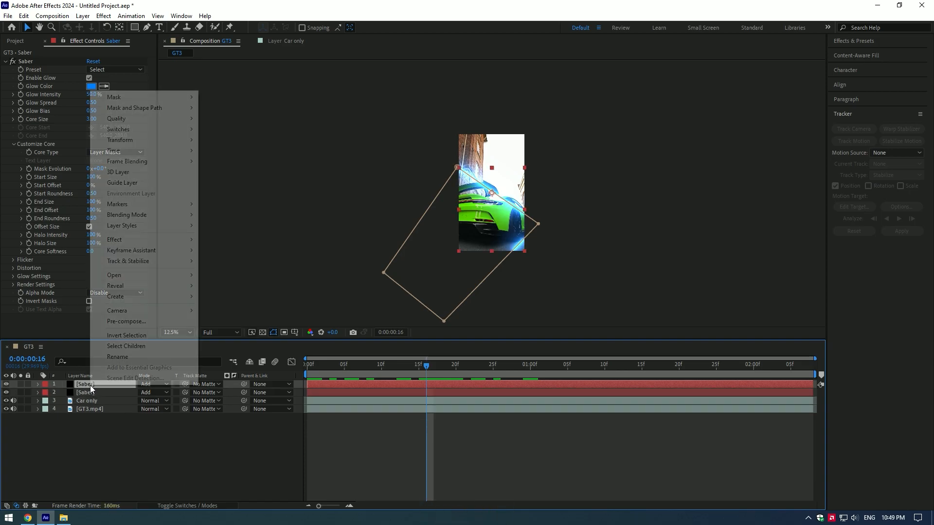
- Rename the Saber duplicate 'Animation' and set its blend mode to Normal
click(117, 357)
text(Animation)
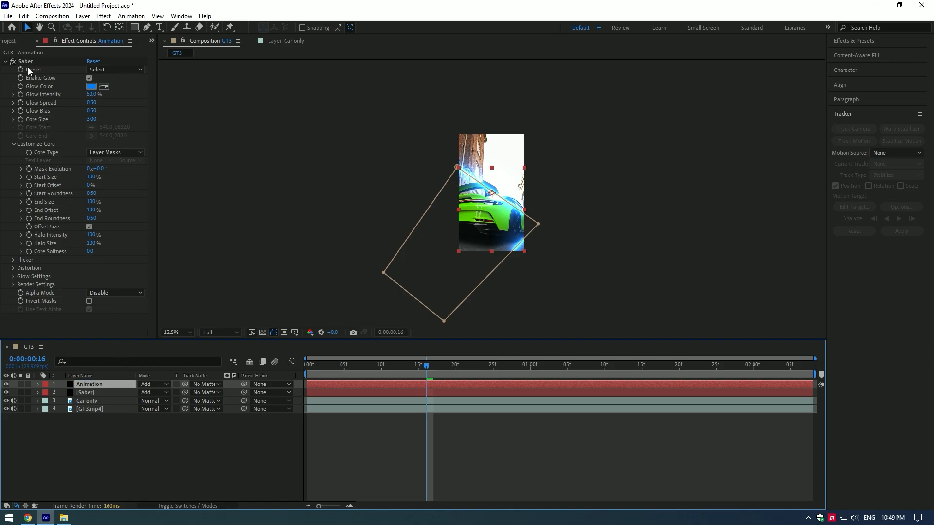
click(152, 384)
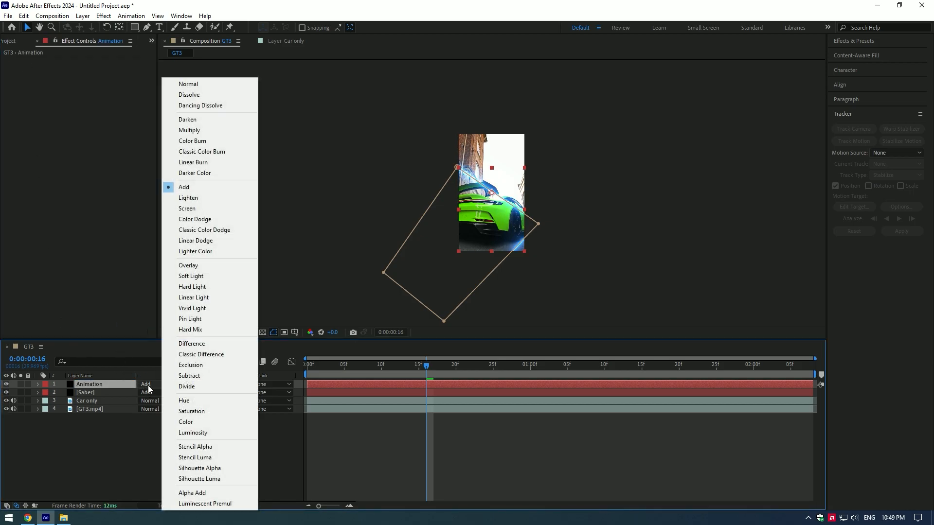
click(184, 186)
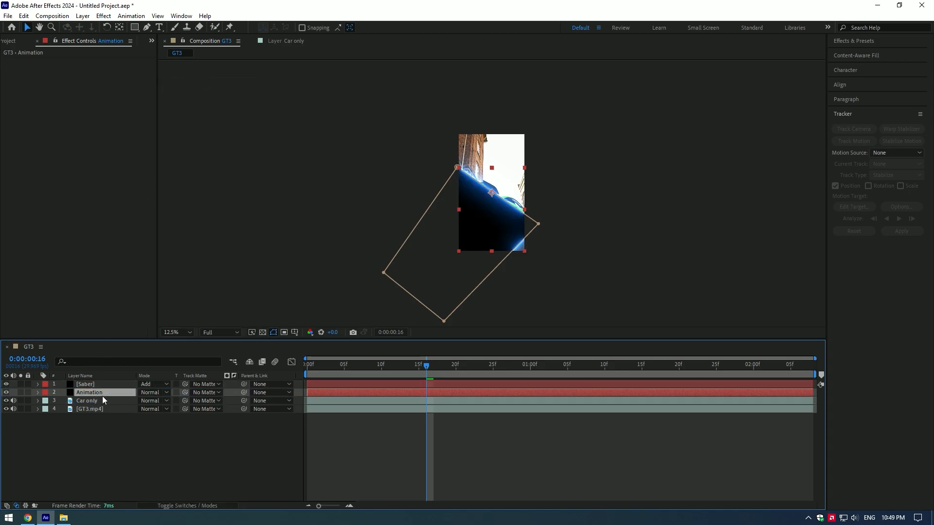
- Set Car only's Track Matte to the Animation layer
click(86, 400)
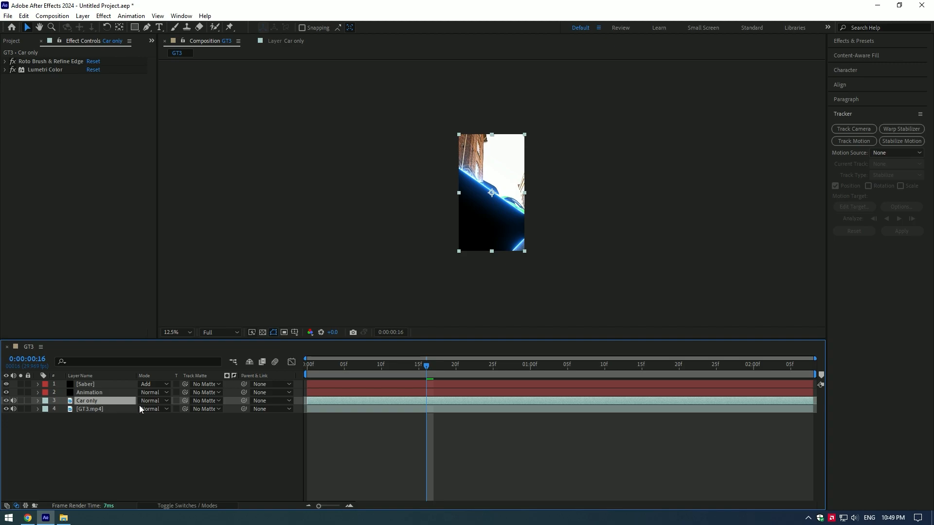
click(205, 400)
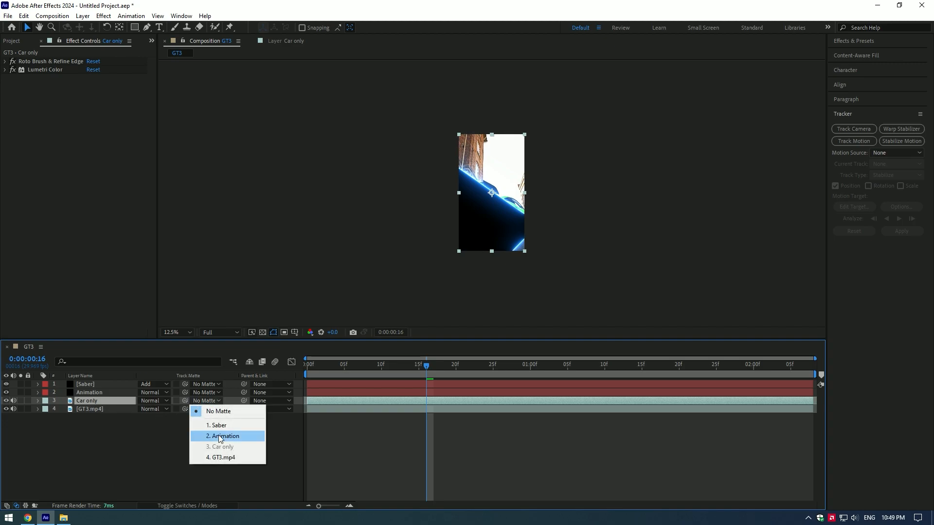
click(223, 436)
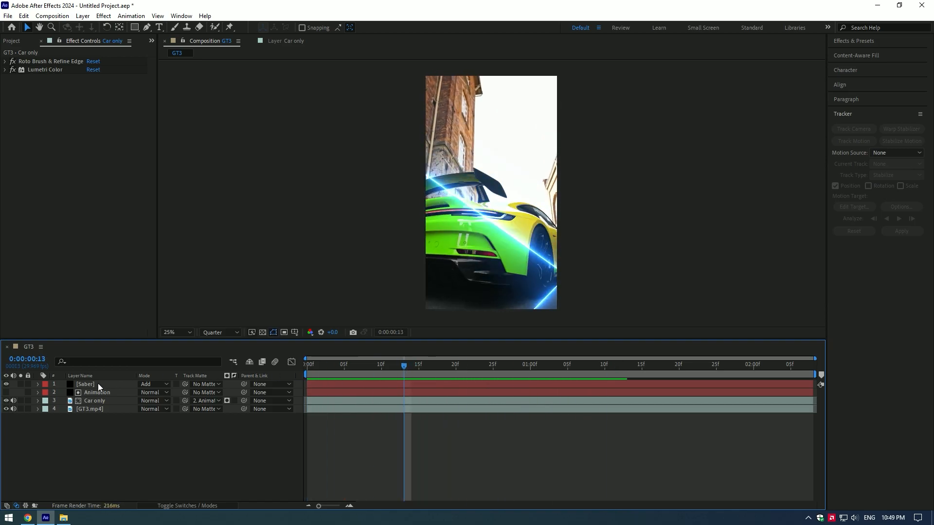
- Apply the Energy preset to the Saber effect and change its glow colour to green
click(98, 69)
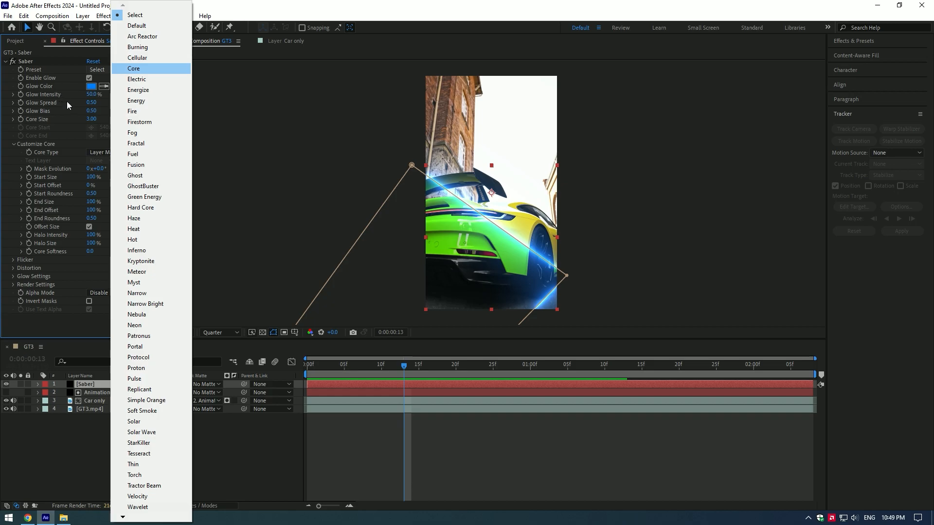
click(136, 100)
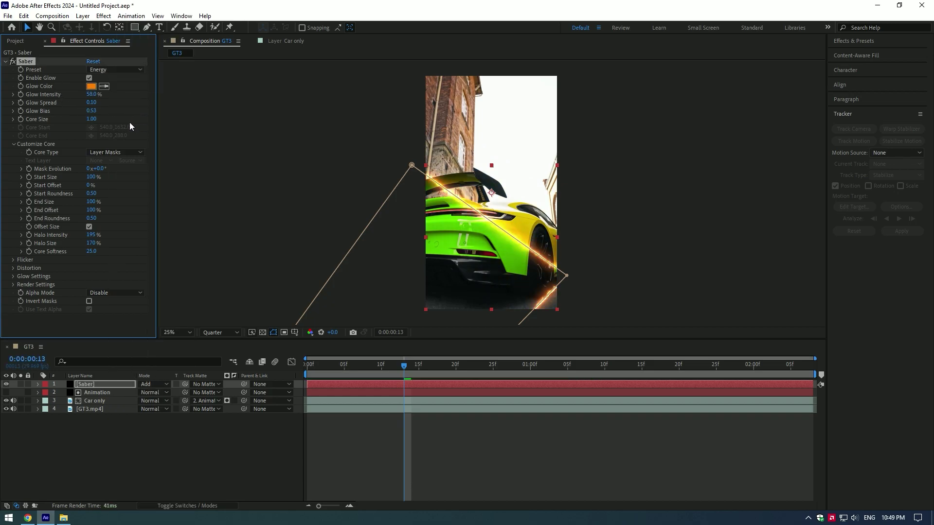
click(336, 363)
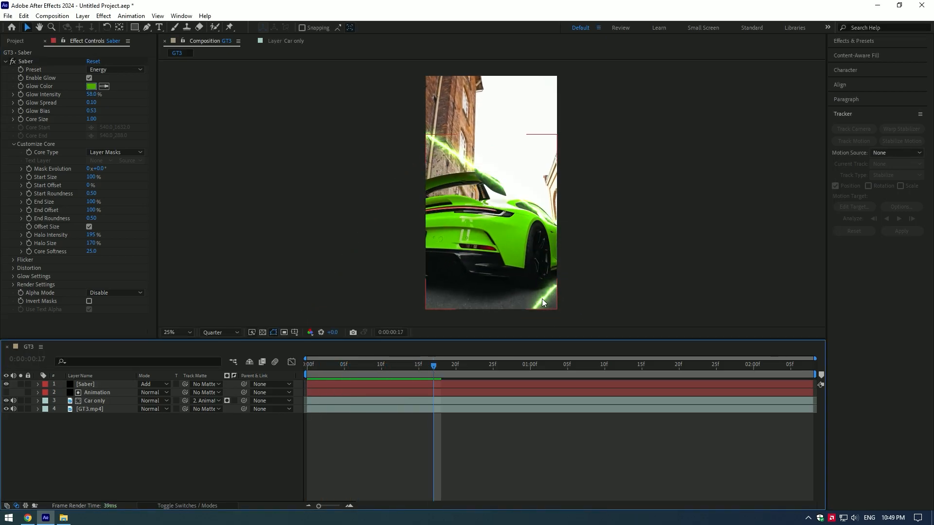
- Duplicate Car only to the top as 'Car only 2', make it Saber's track matte, and scrub to check
key(ctrl+d)
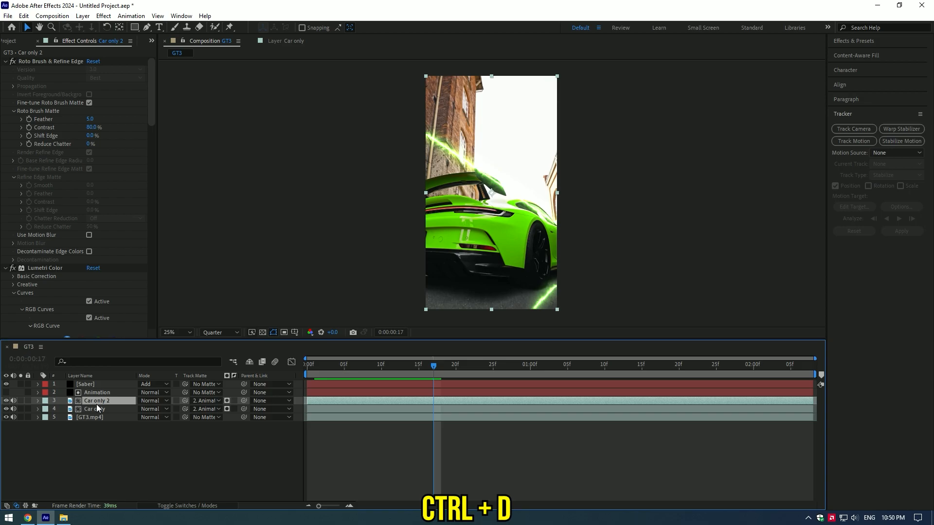
key(ctrl+d)
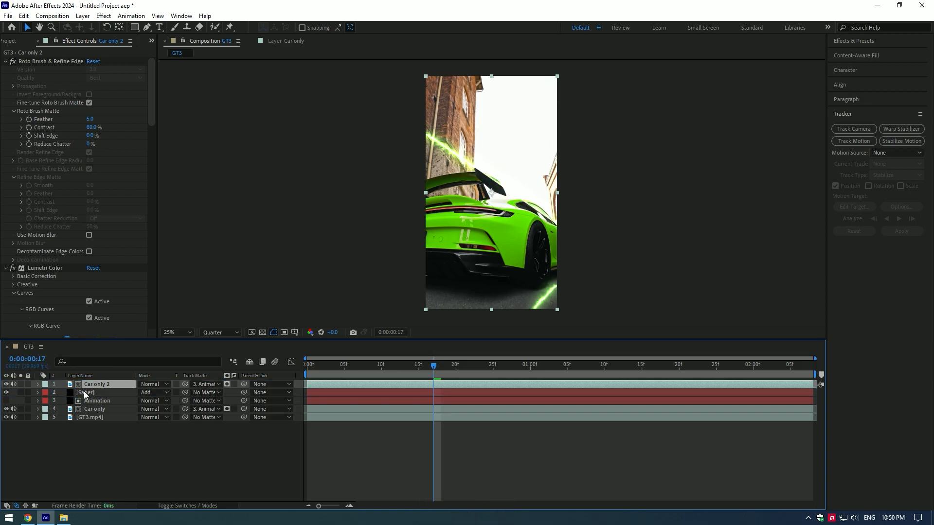
click(85, 393)
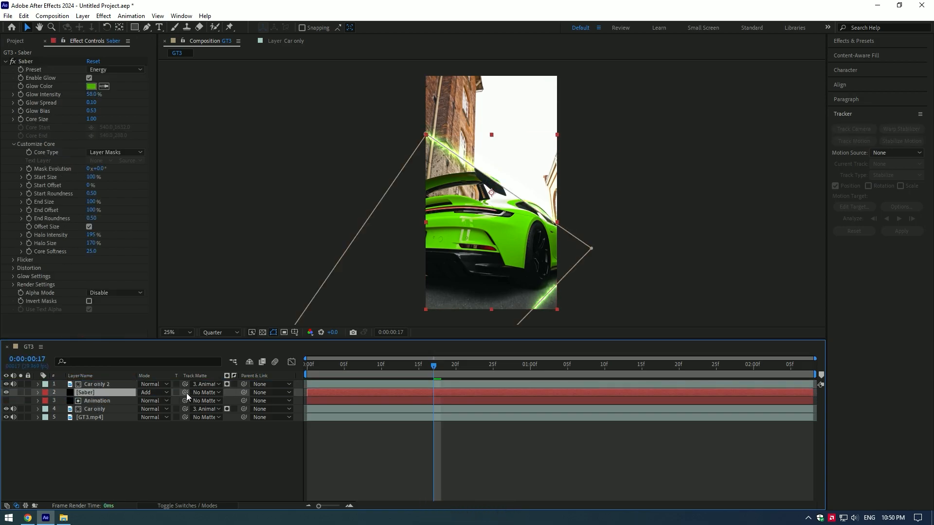
click(204, 392)
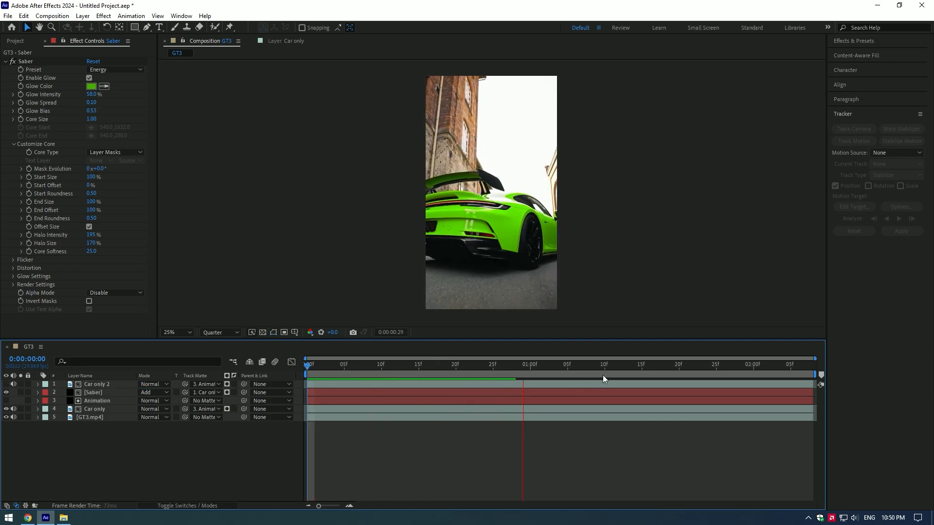
click(411, 364)
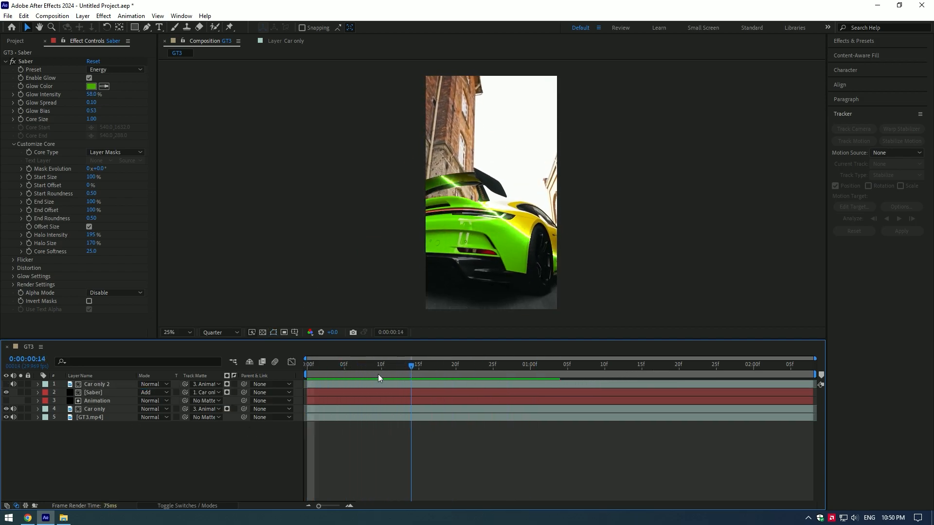
click(552, 364)
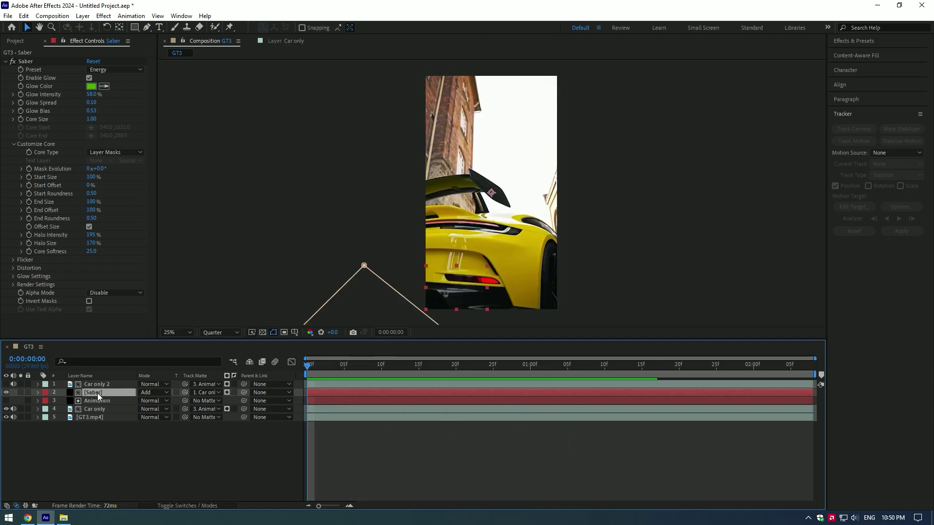
- Reveal the Saber and Animation mask path keyframes and apply Easy Ease (F9)
key(u)
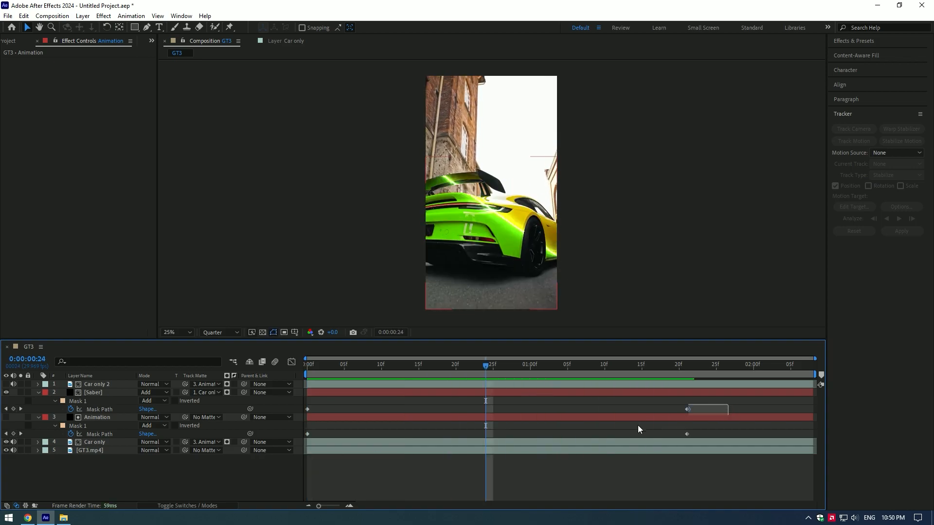
key(f9)
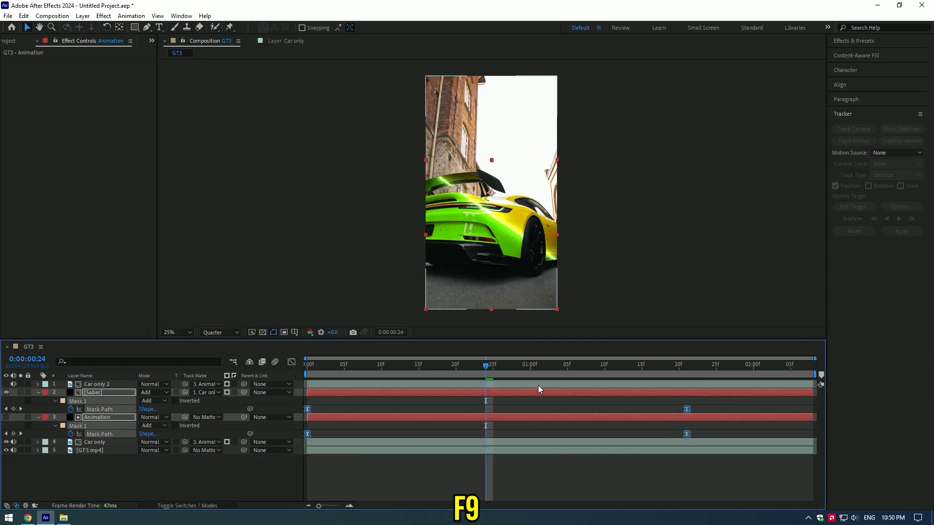